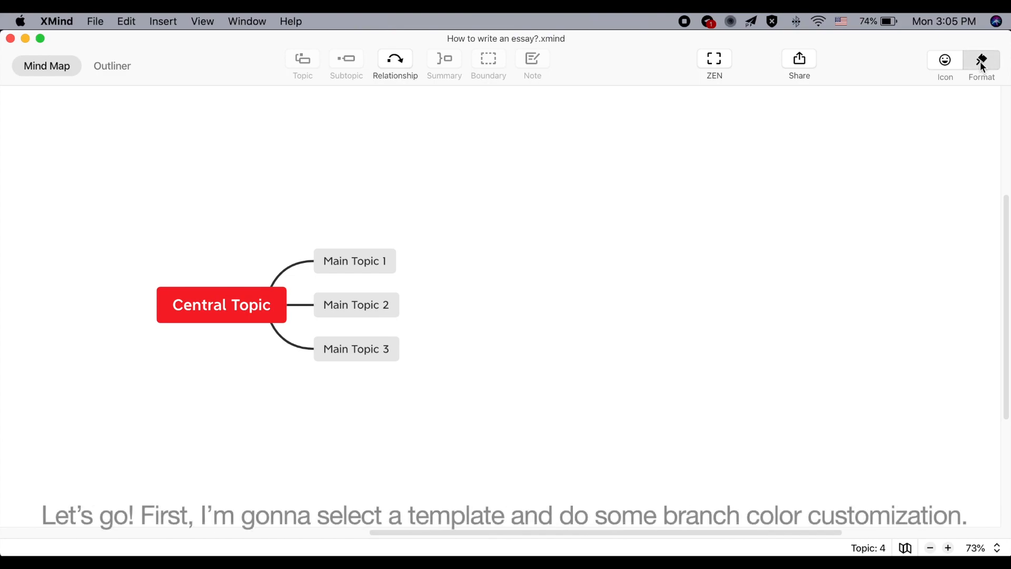
Apply the rainbow multi-branch theme with tapered lines from the Map formatting themes.
left_click(981, 59)
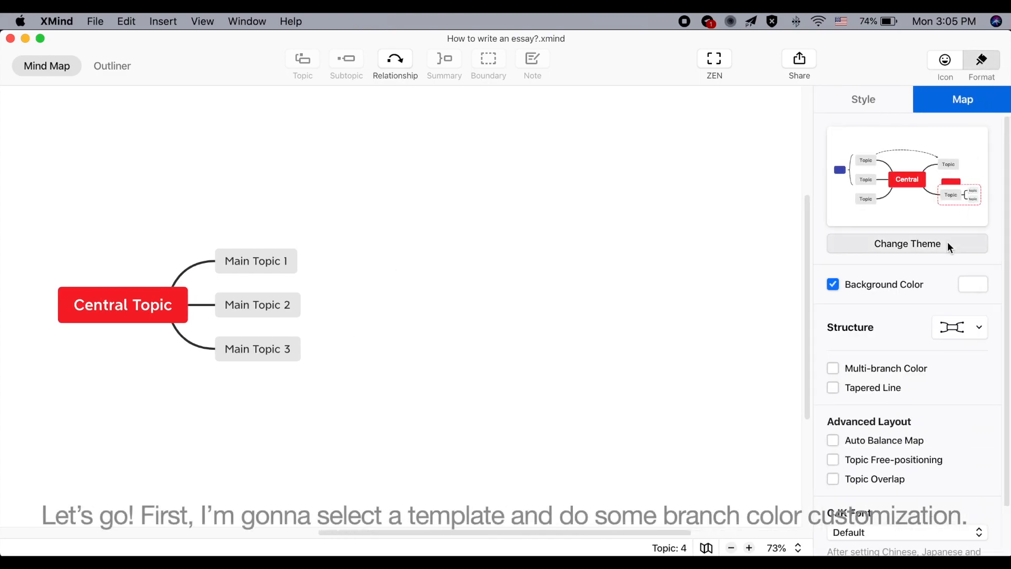
left_click(907, 243)
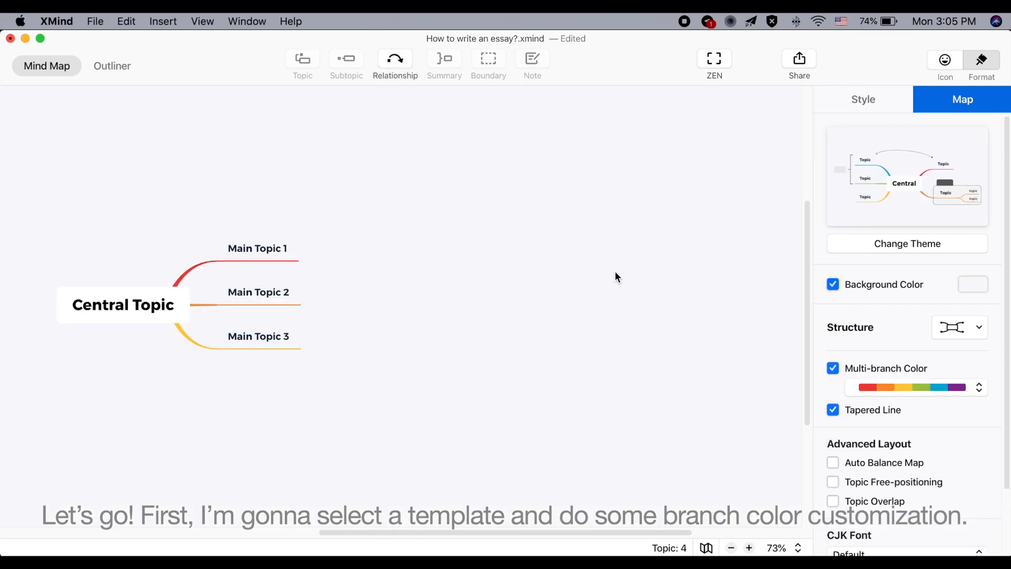
left_click(977, 387)
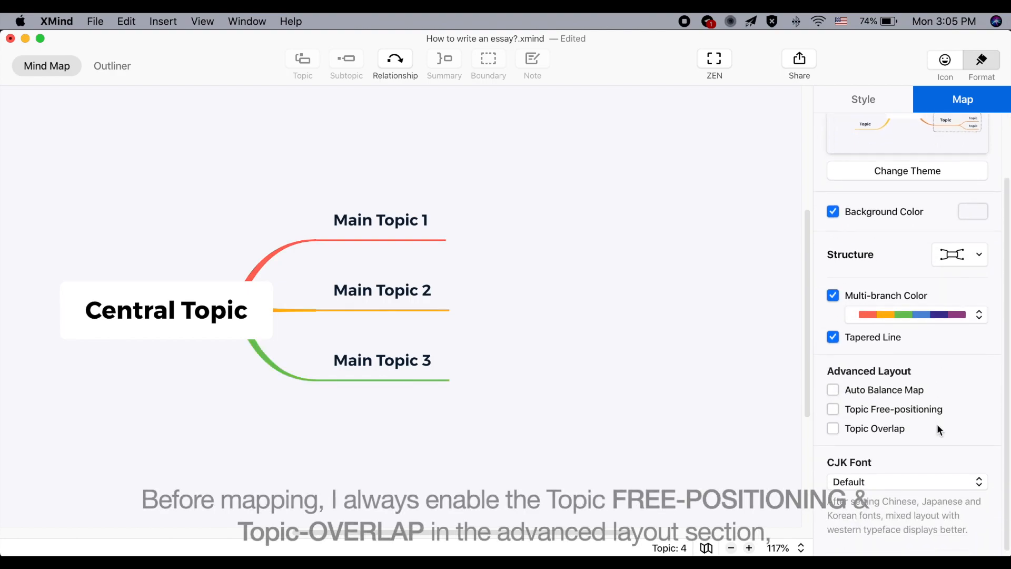
Enable Topic Free-positioning and Topic Overlap under Advanced Layout.
left_click(832, 428)
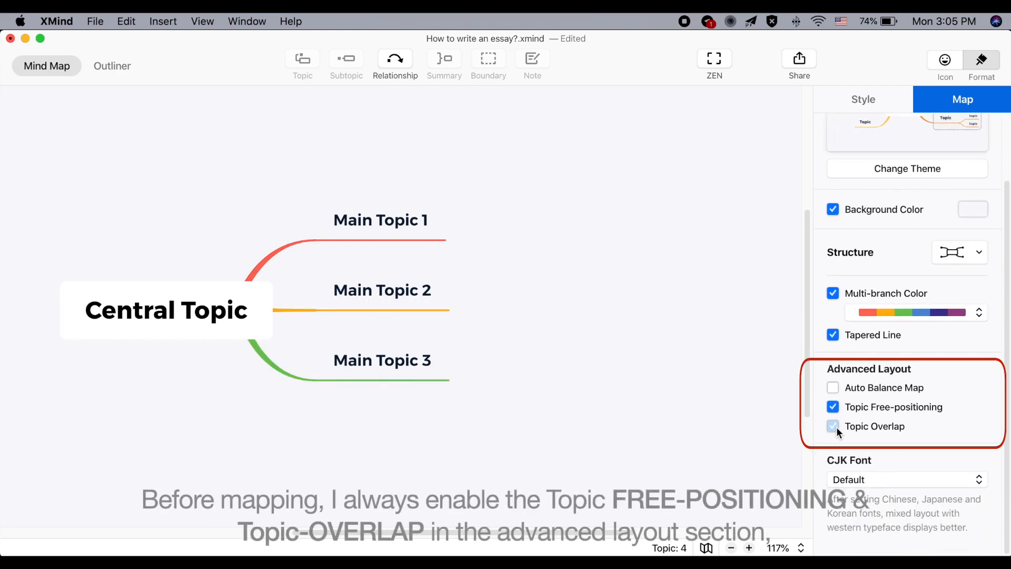
left_click(833, 426)
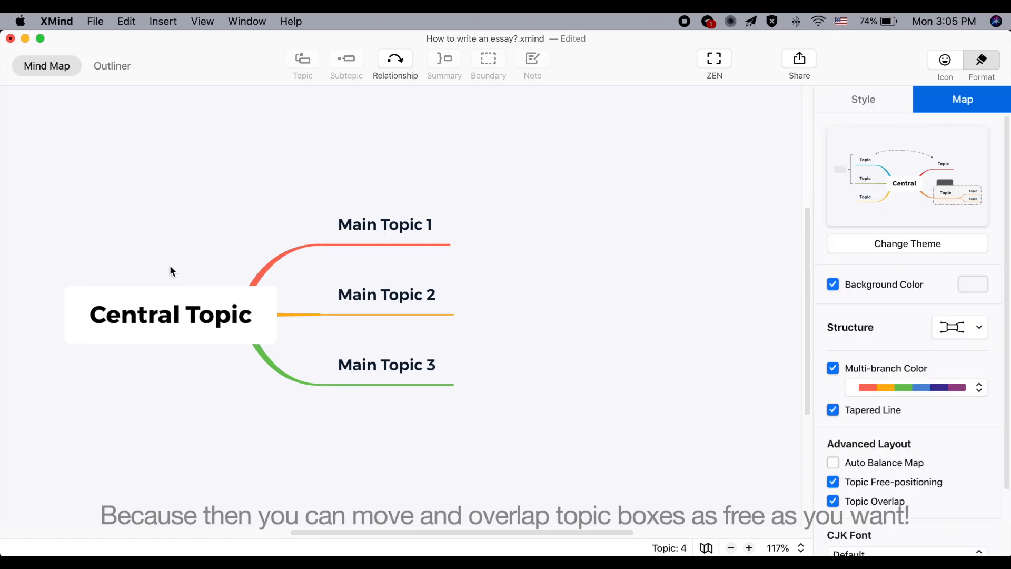
left_click(385, 224)
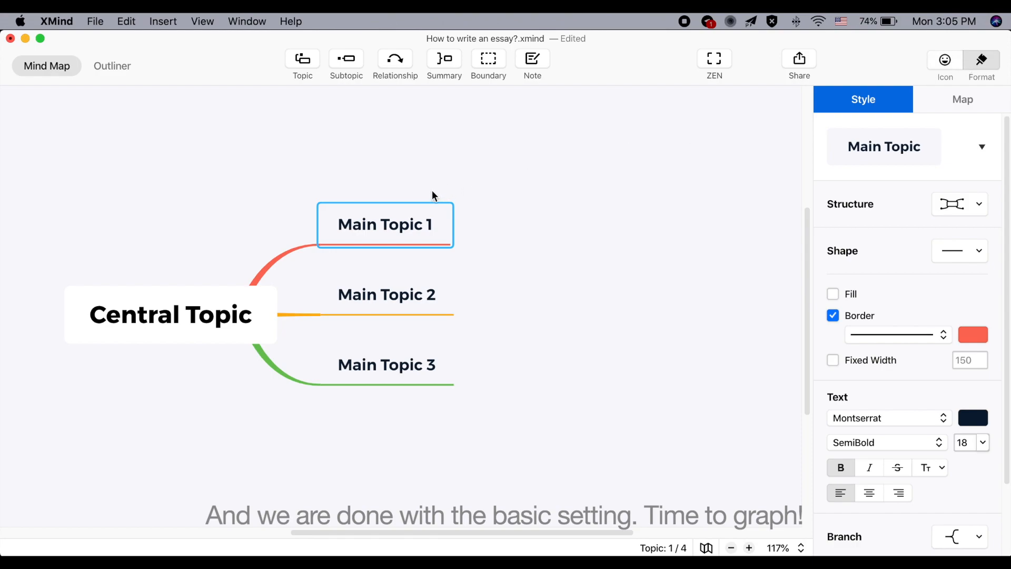
Edit the central topic's text to read 'How to Write an Essay?'.
double_click(384, 225)
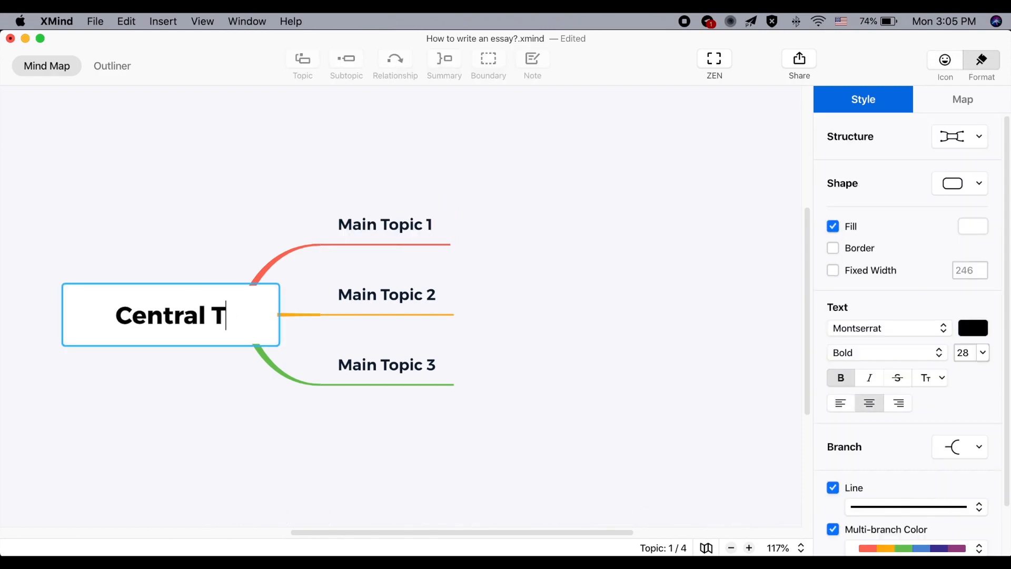
type("How")
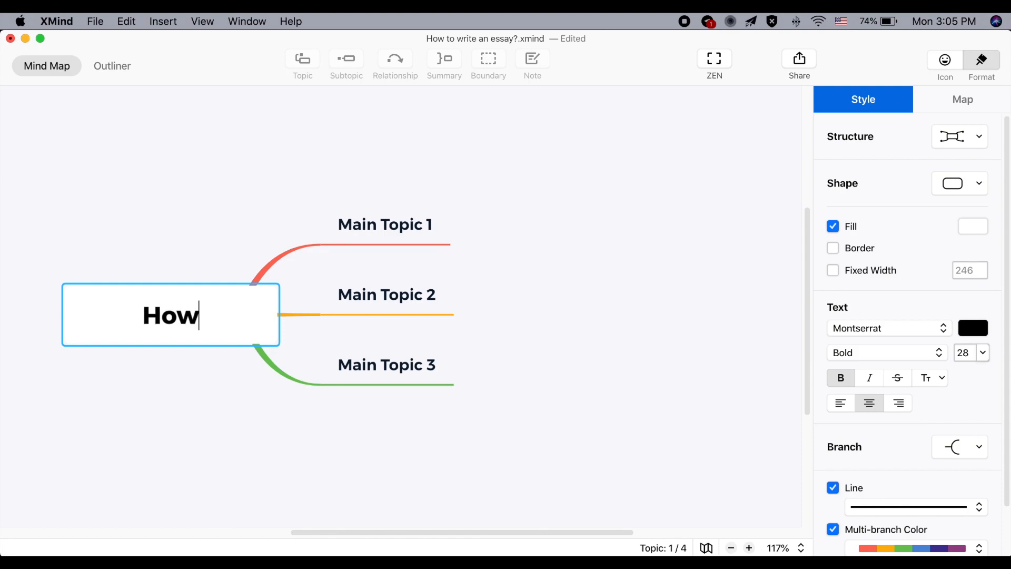
type("to Write")
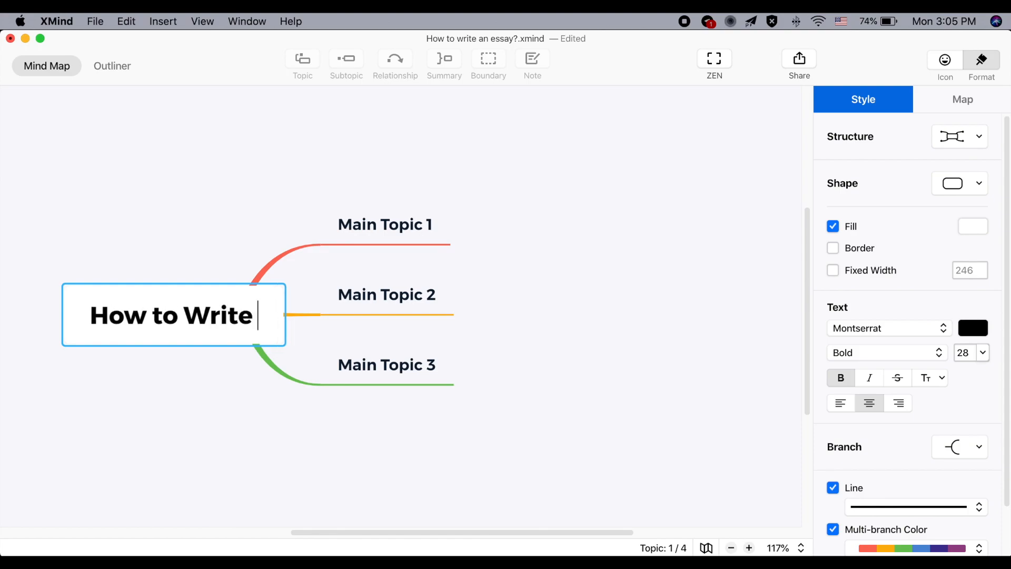
type("an Essay?")
left_click(386, 225)
type("Research")
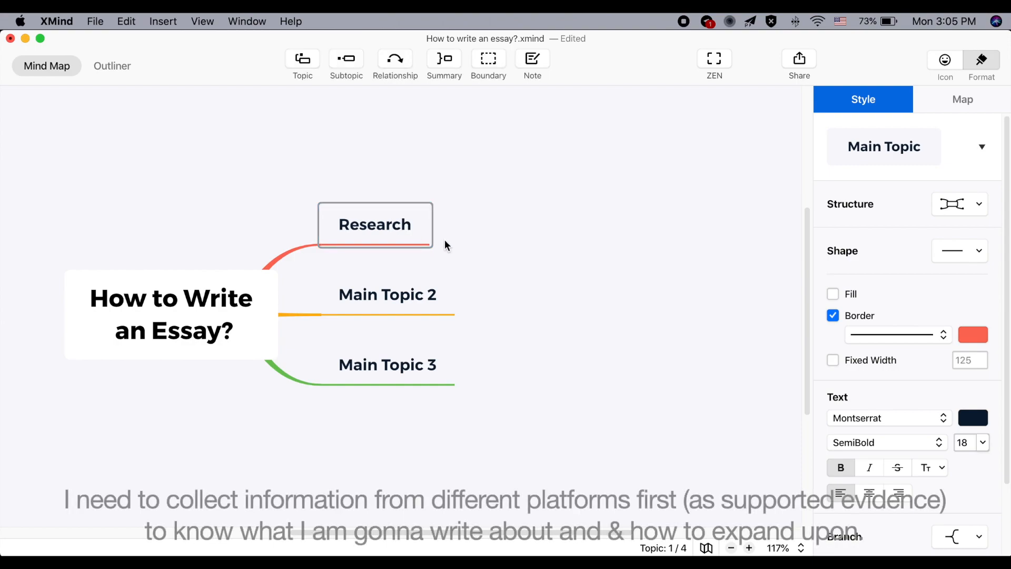
Add subtopics such as 'collec…' under Research and rename the third main topic 'Writing'.
left_click(345, 63)
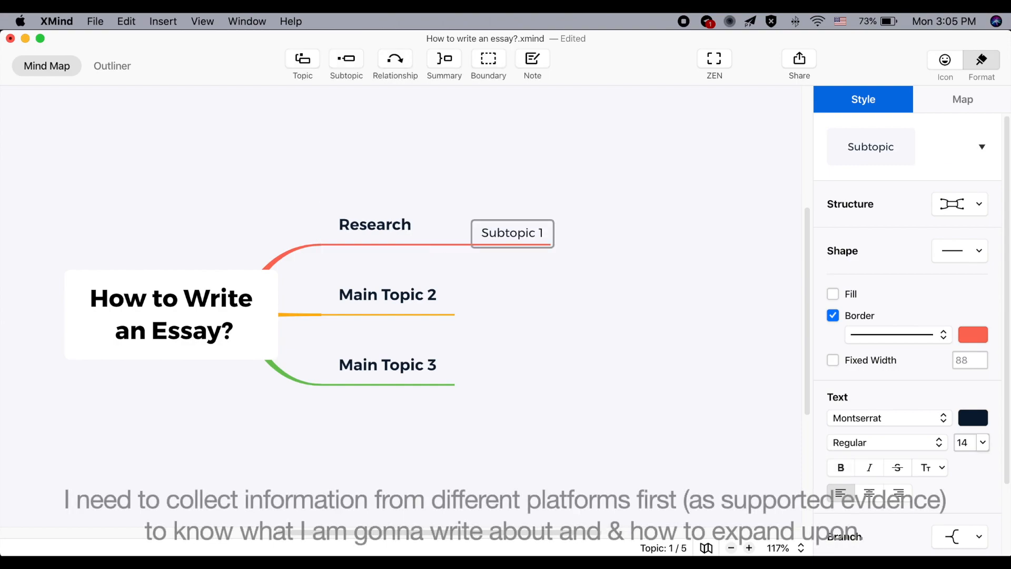
type("collect information")
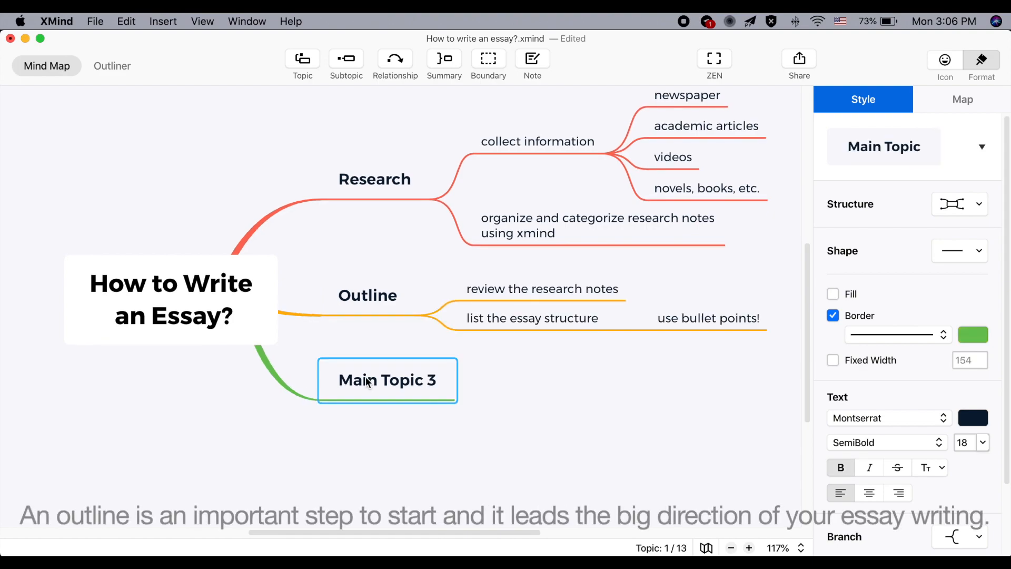
type("Writing")
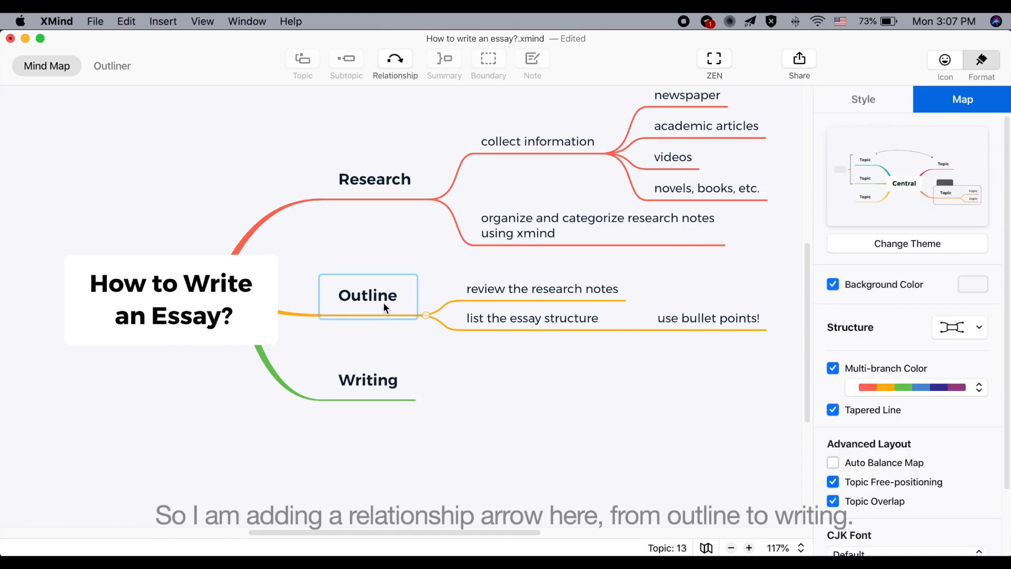
Draw a straight relationship arrow from Outline to Writing and add a Writing subtopic.
left_click(368, 295)
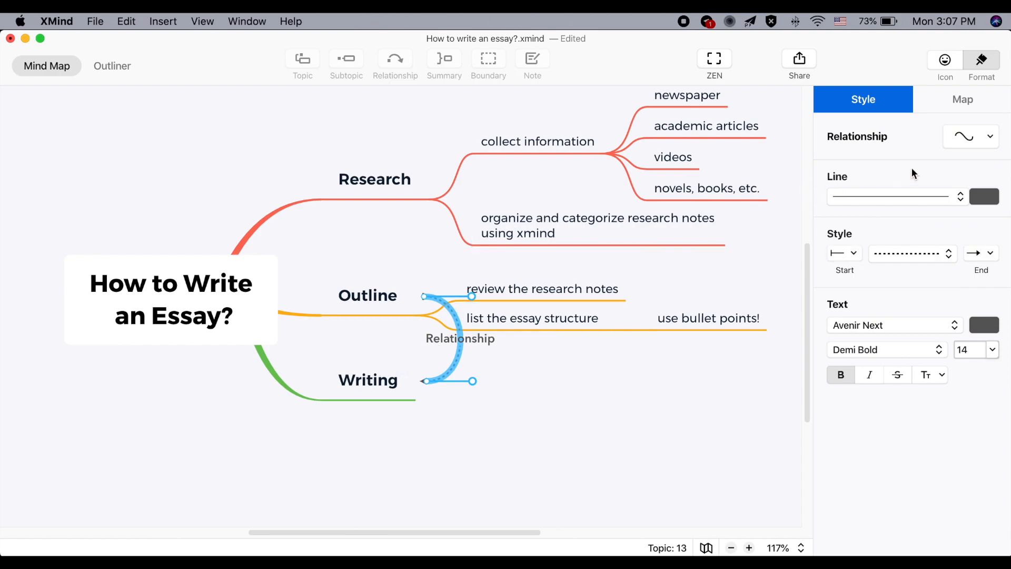
left_click(971, 136)
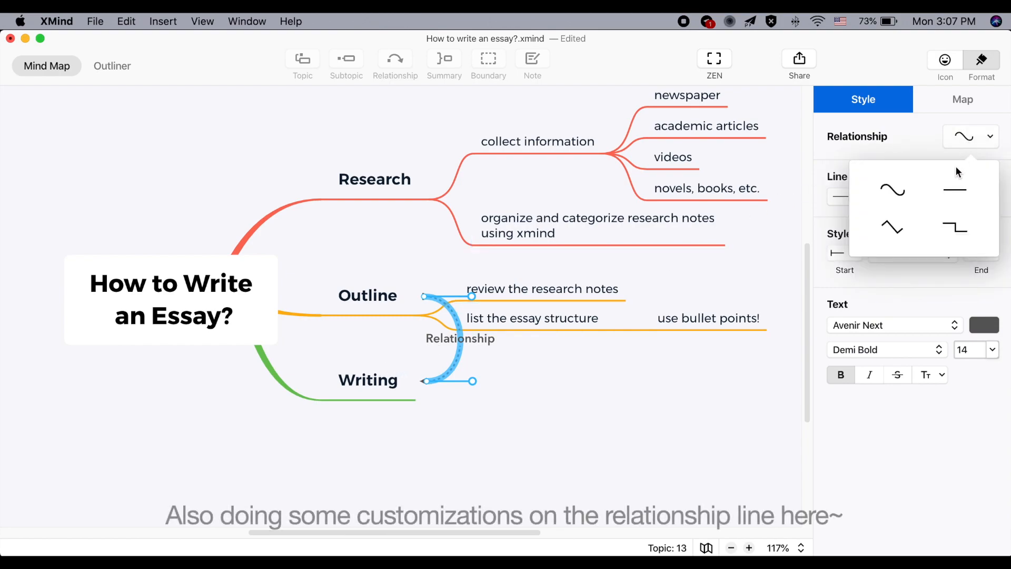
left_click(955, 188)
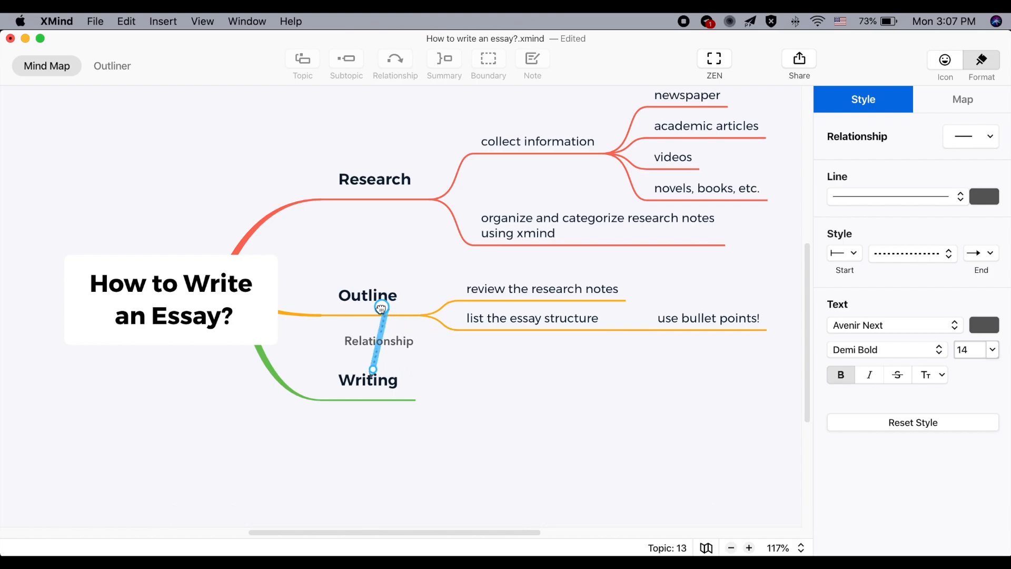
left_click(374, 379)
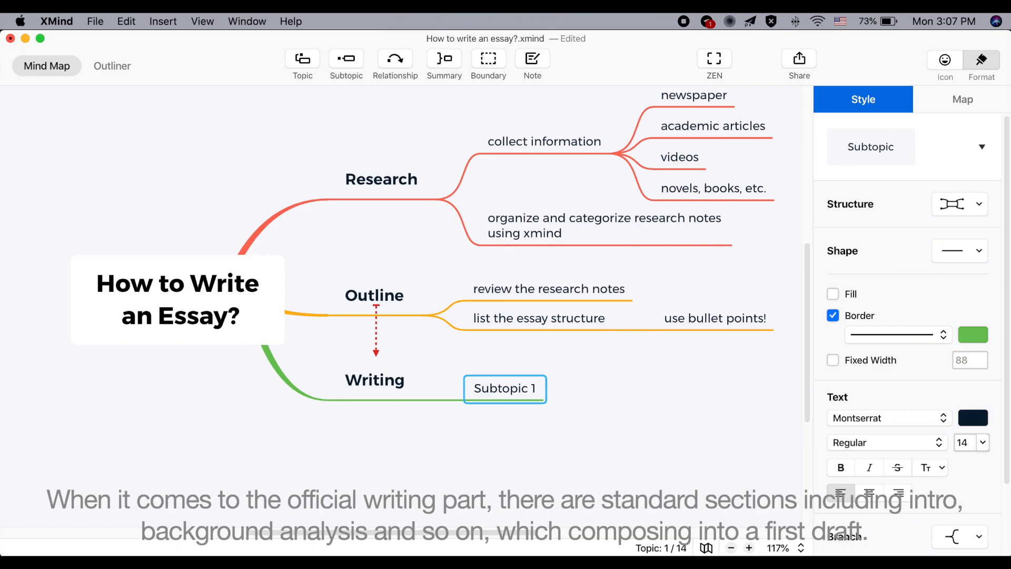
Add six Writing subtopics starting with introduction and background, summarized as '1st draft'.
type("intro")
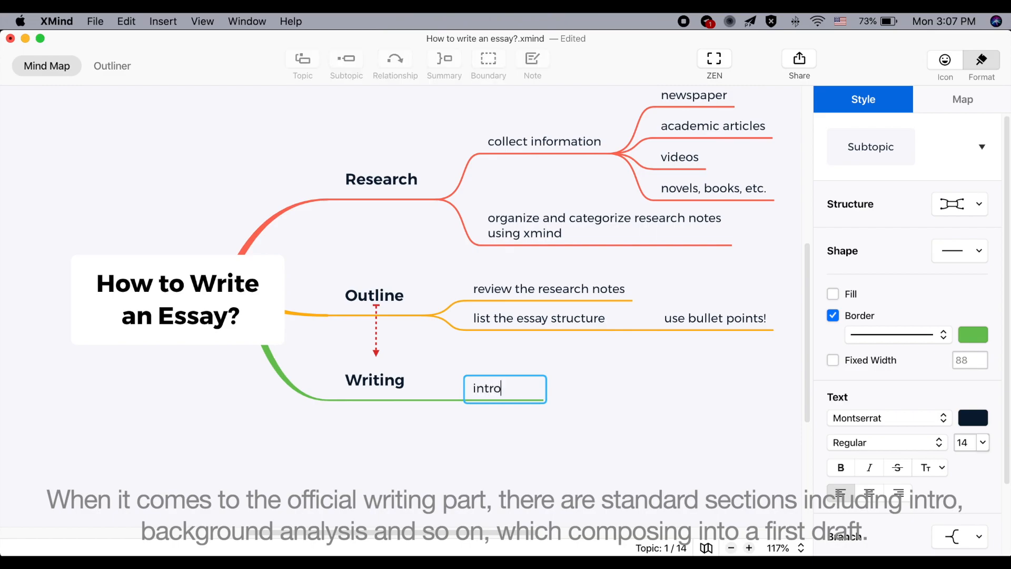
key("Return")
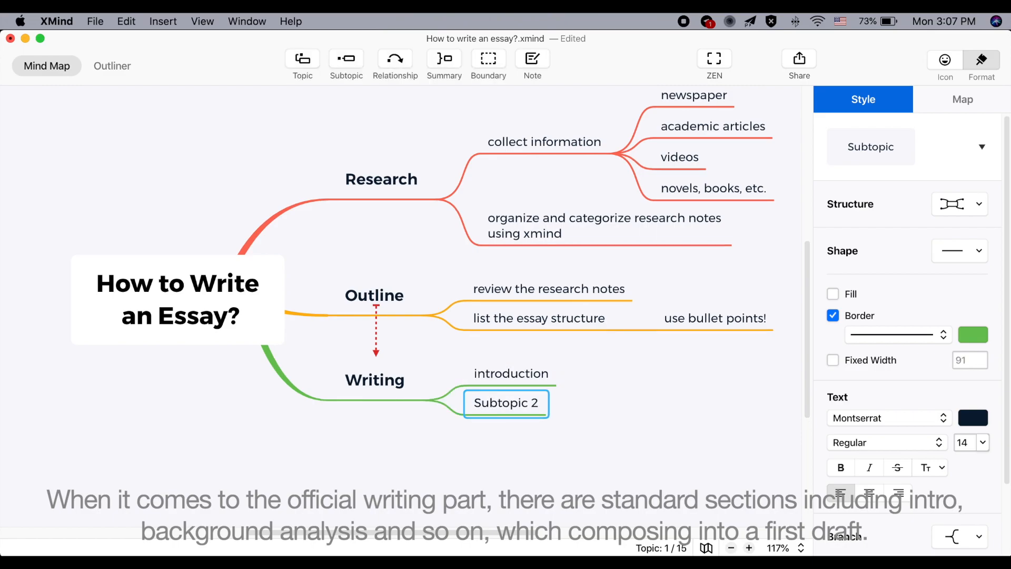
type("background analysis")
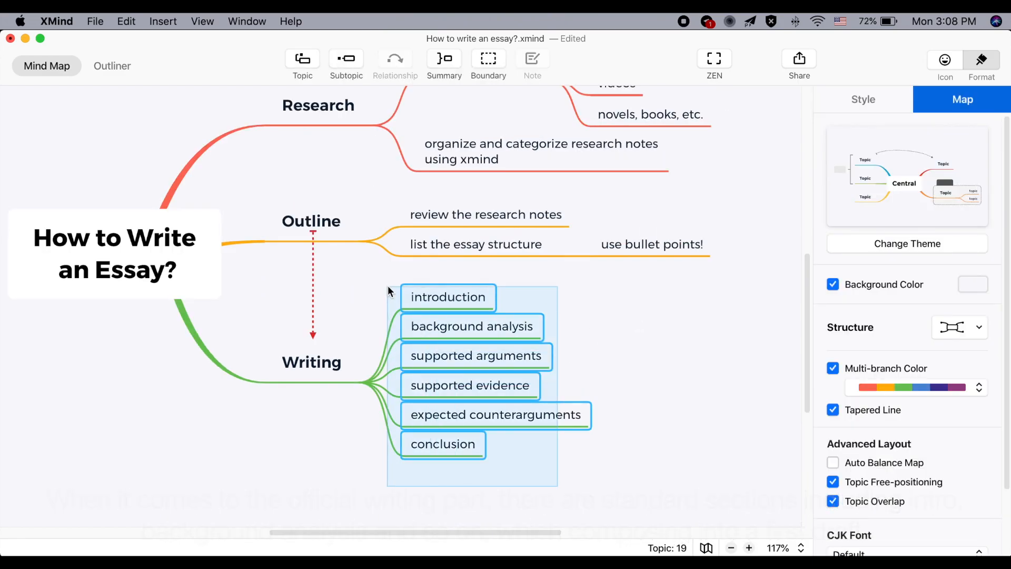
left_click(443, 58)
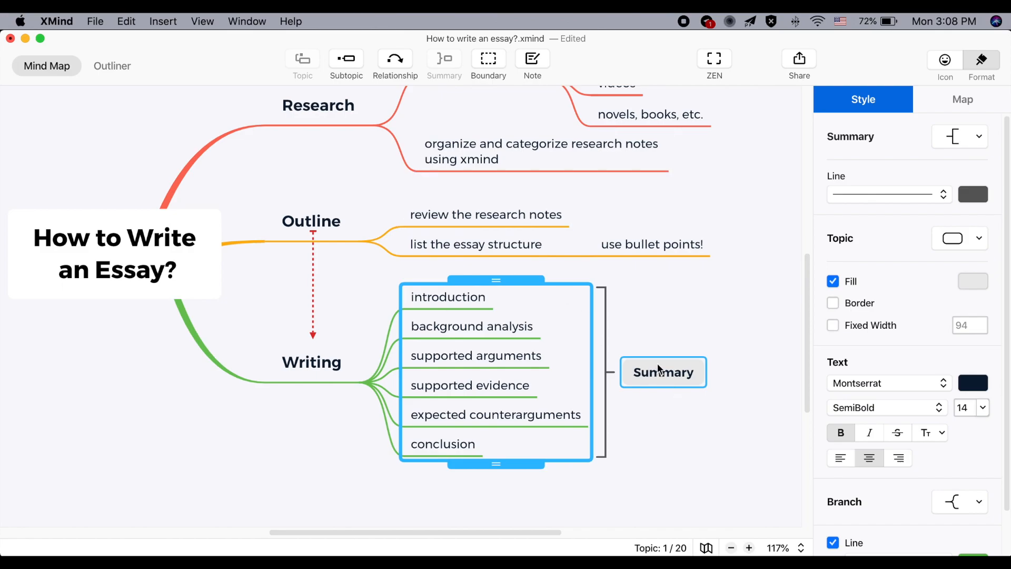
type("1st draft")
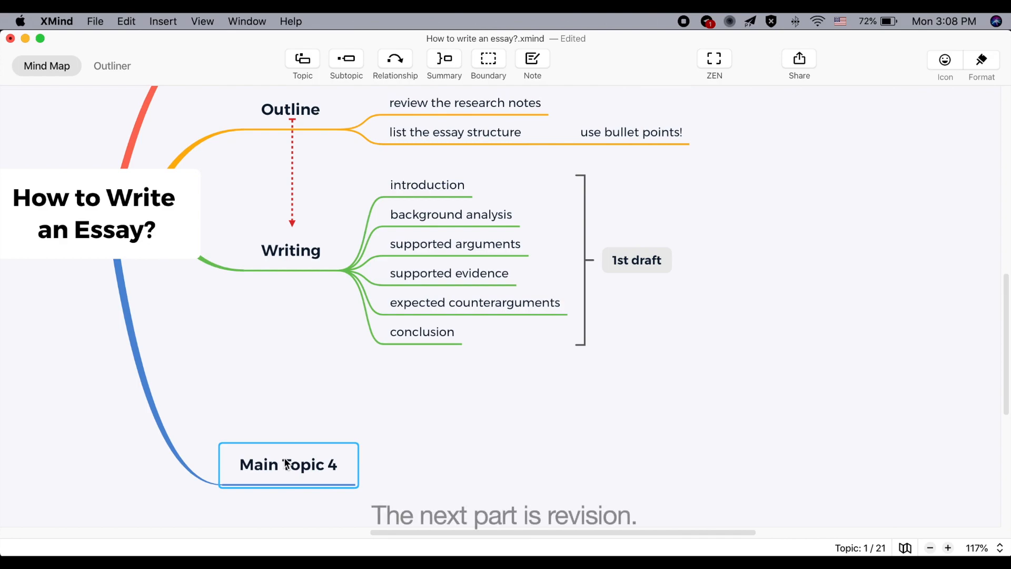
Name the fourth main topic 'Revision' and add self-reflection and peer review subtopics.
type("Revision")
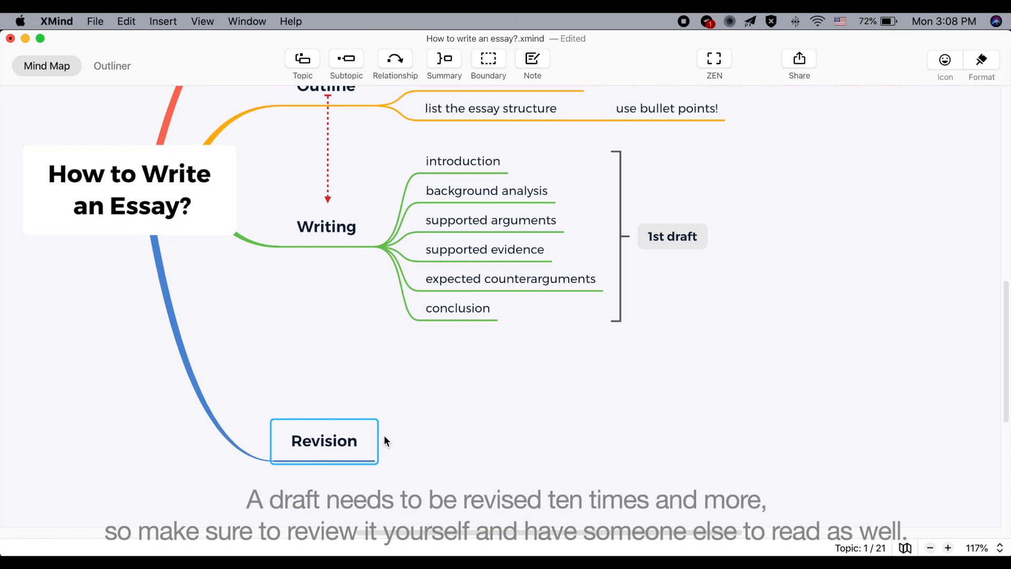
left_click(345, 59)
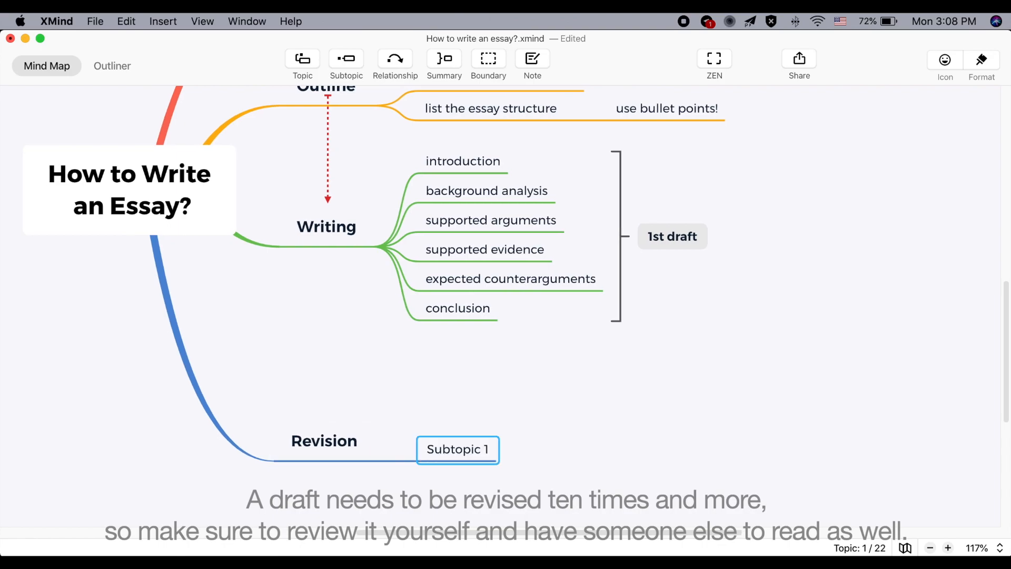
type("self-reflection")
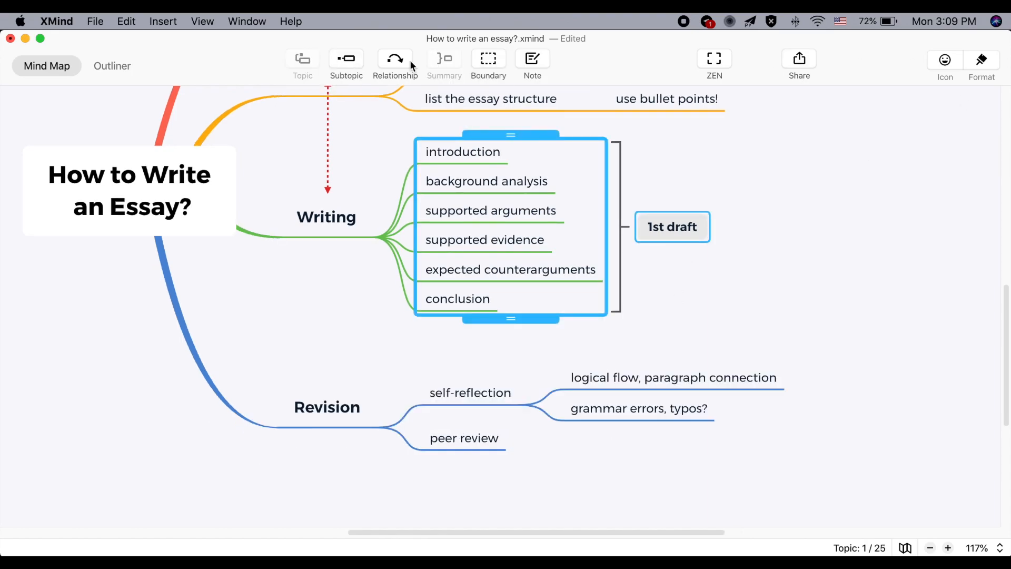
Link the 1st draft summary to Revision with a red arrow and add a fifth topic.
left_click(394, 58)
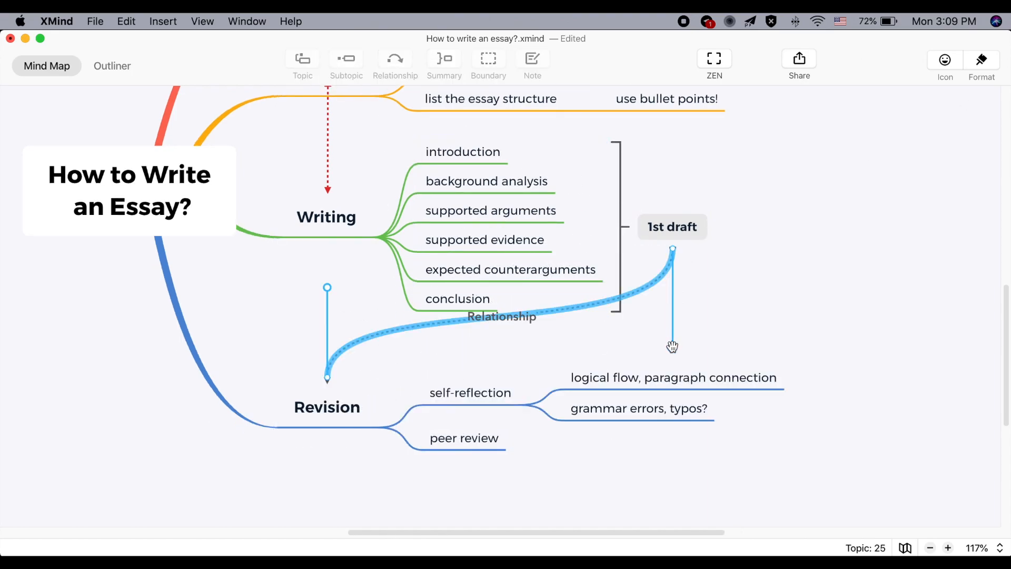
left_click(699, 348)
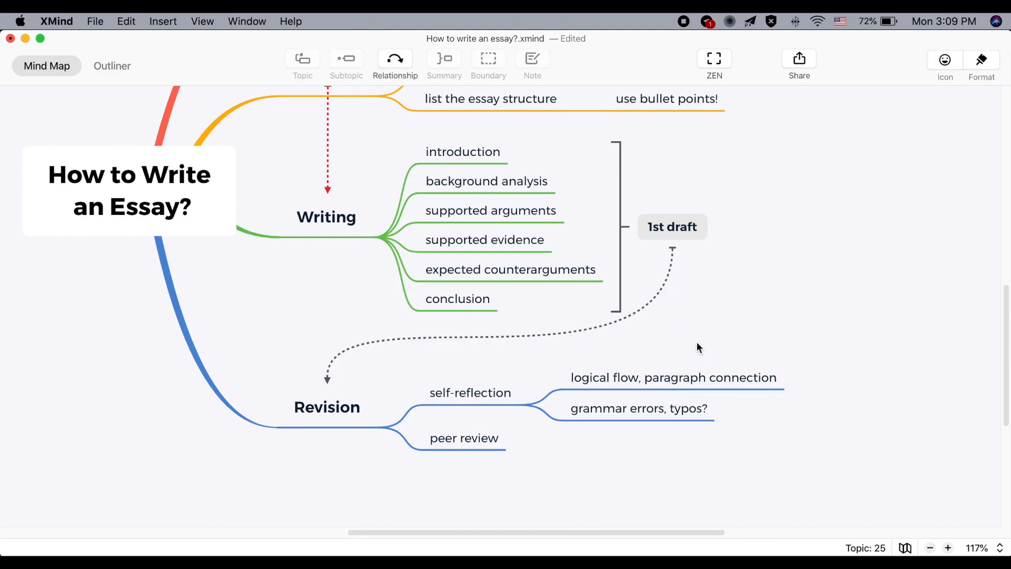
left_click(415, 336)
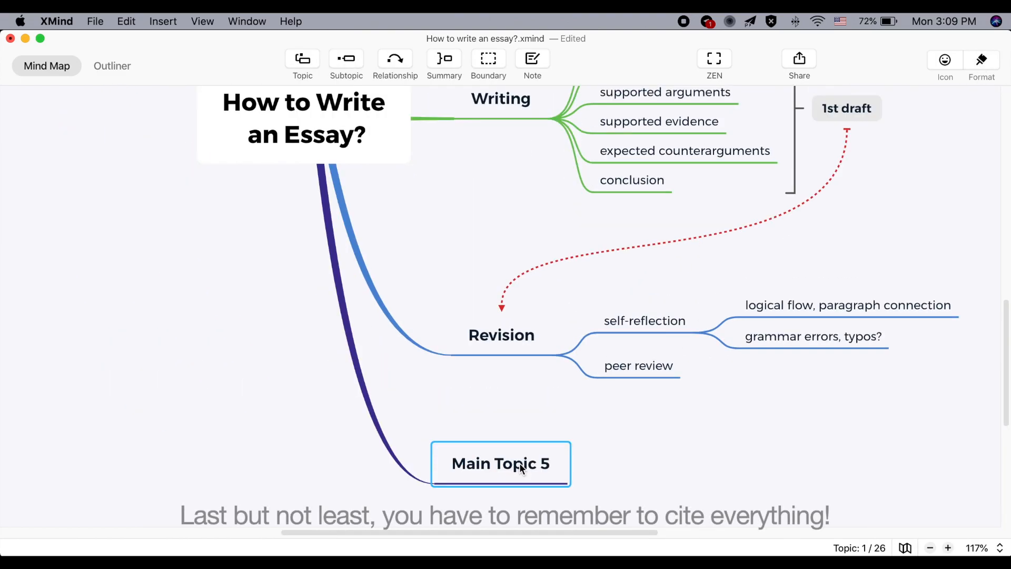
Name the fifth main topic 'Citation' and give it an 'MLA style' subtopic.
type("Citatoin")
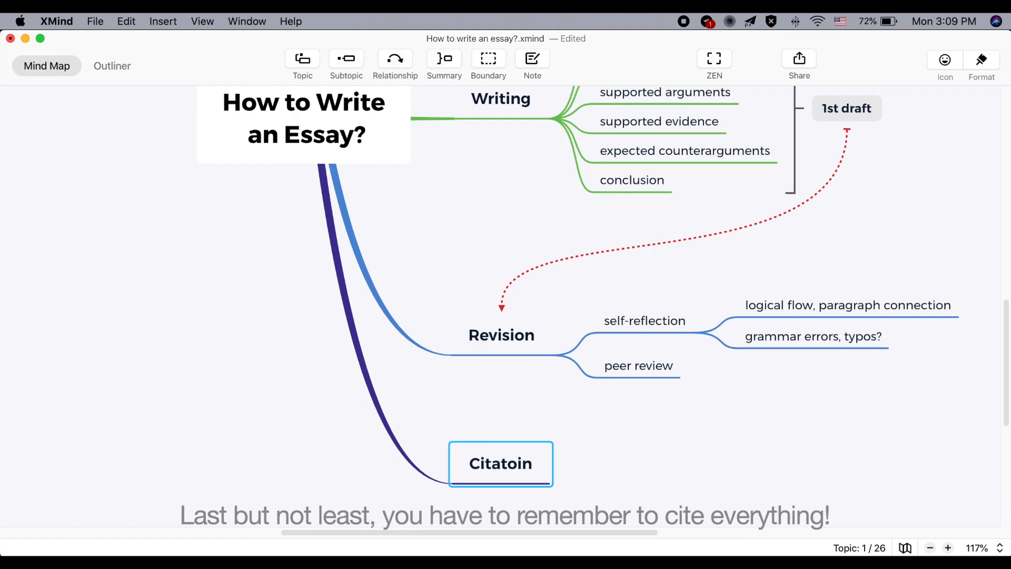
key("backspace")
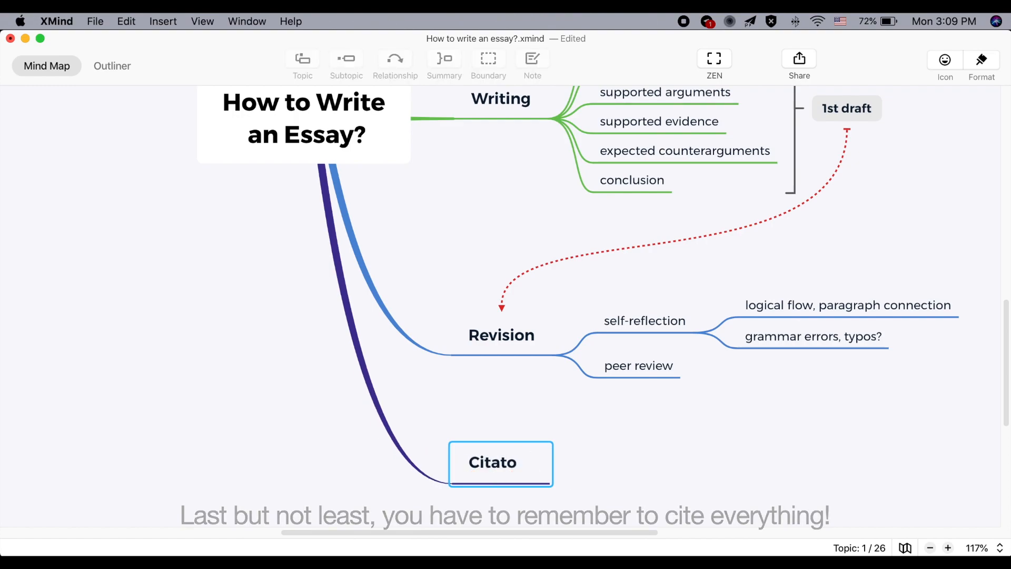
type("MLA style")
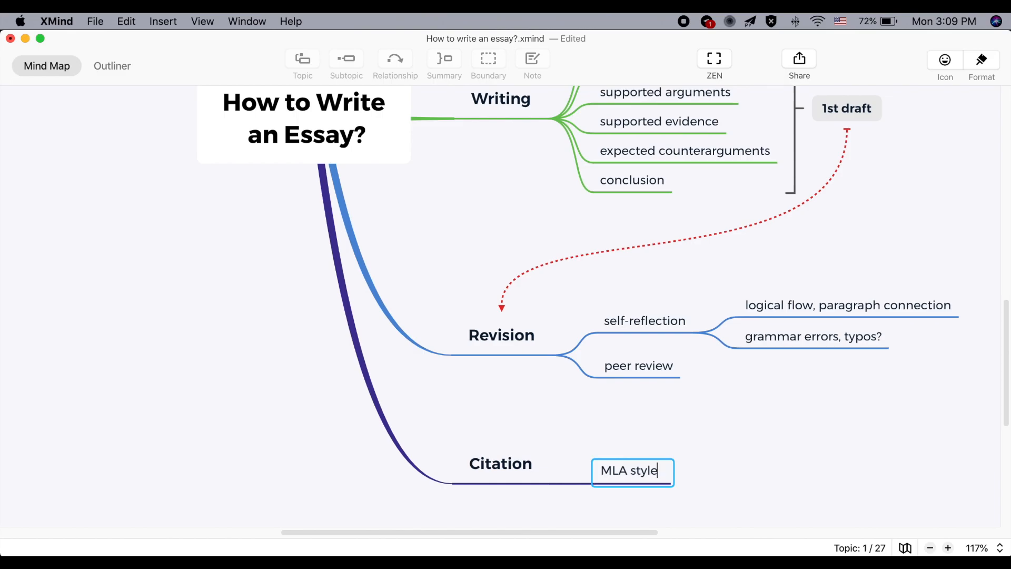
left_click(712, 471)
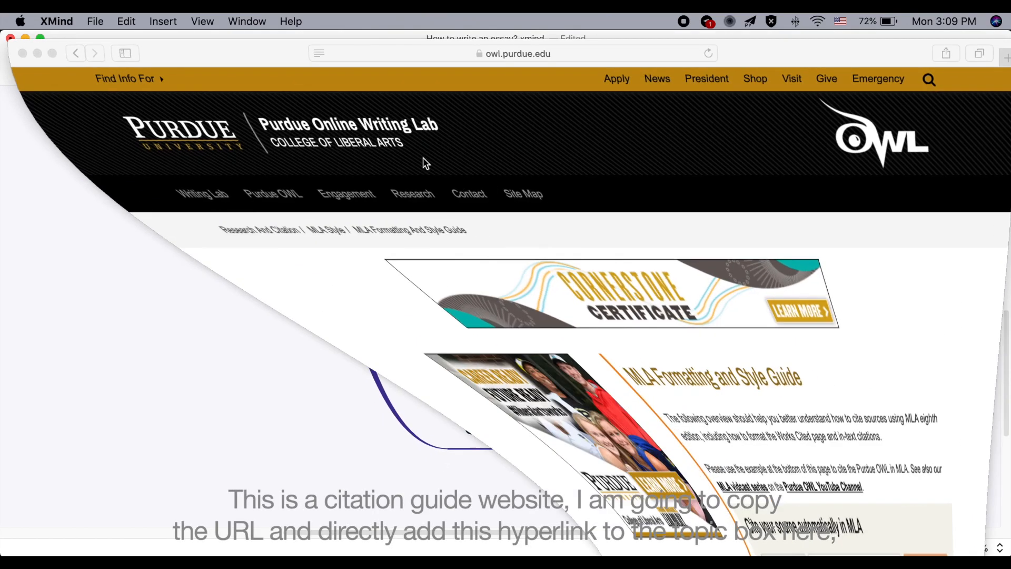
Copy the Purdue OWL MLA guide's web address from Safari's address bar.
left_click(443, 54)
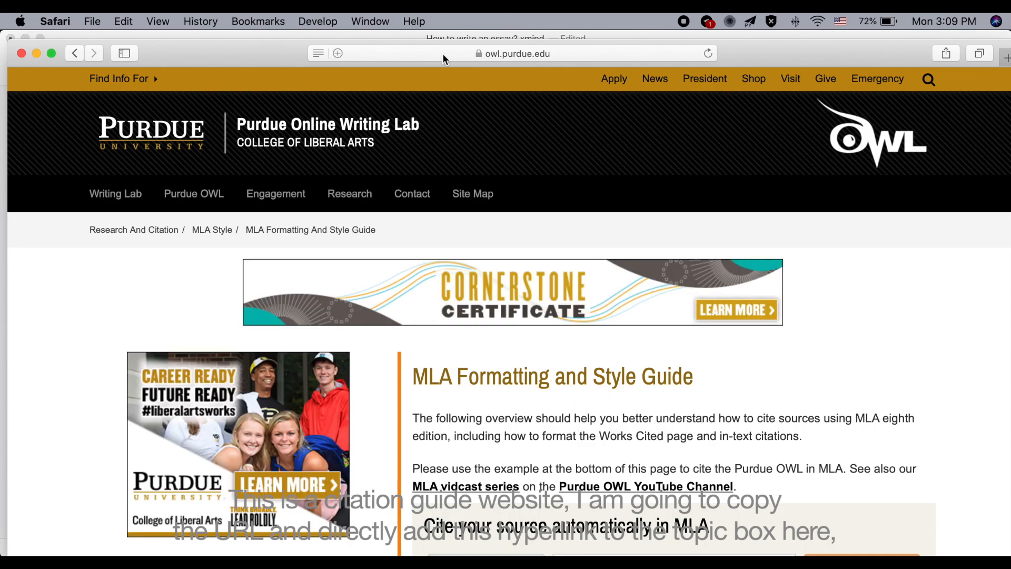
scroll("down", 3)
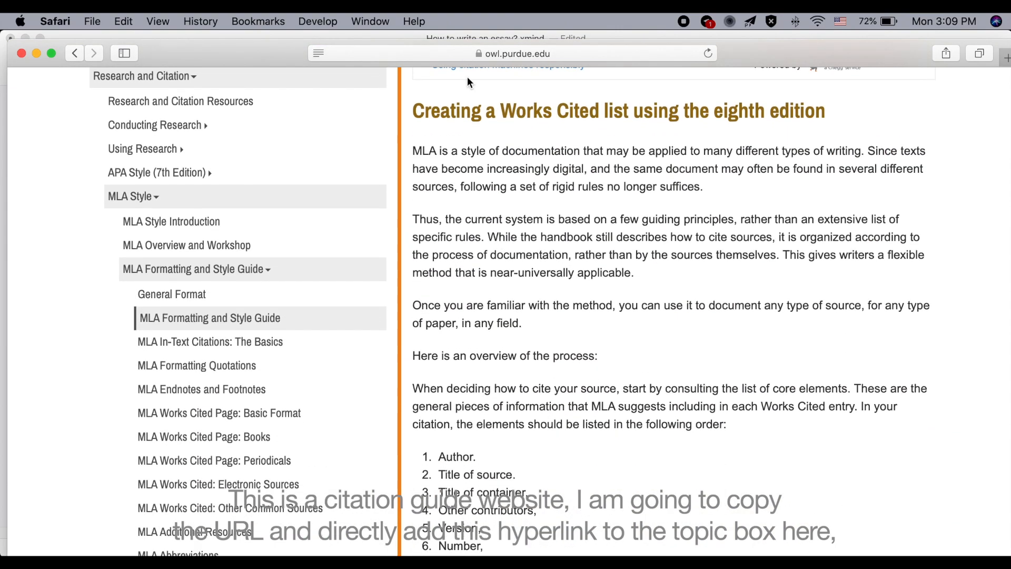
left_click(514, 54)
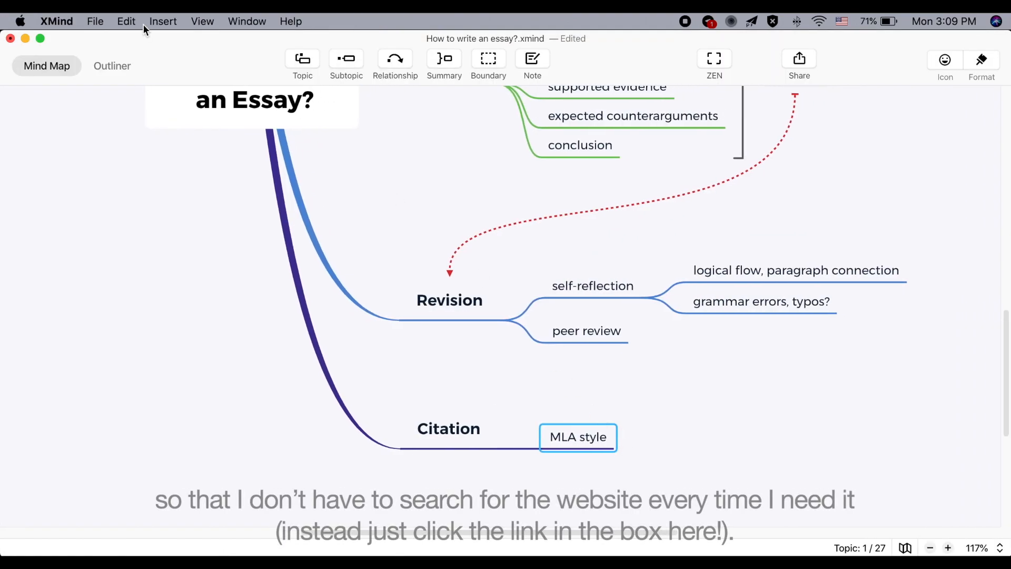
Attach the copied MLA guide URL to MLA style as a webpage hyperlink.
left_click(163, 21)
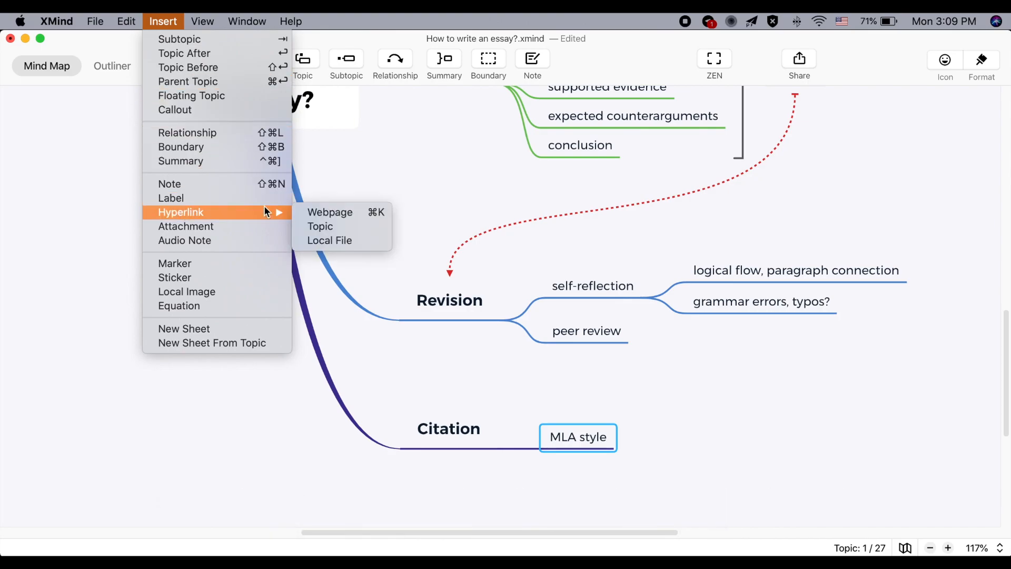
left_click(330, 212)
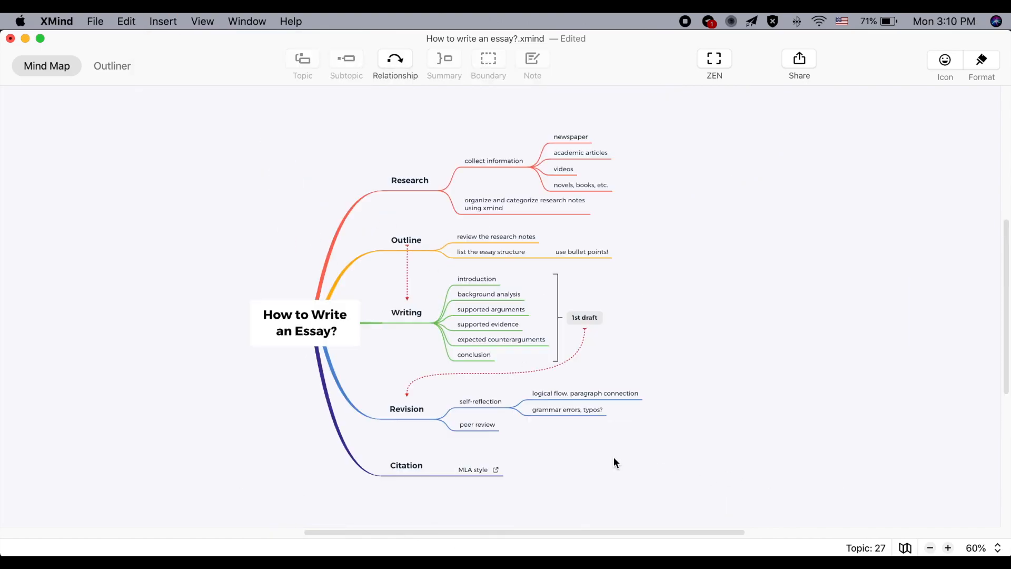
left_click(410, 180)
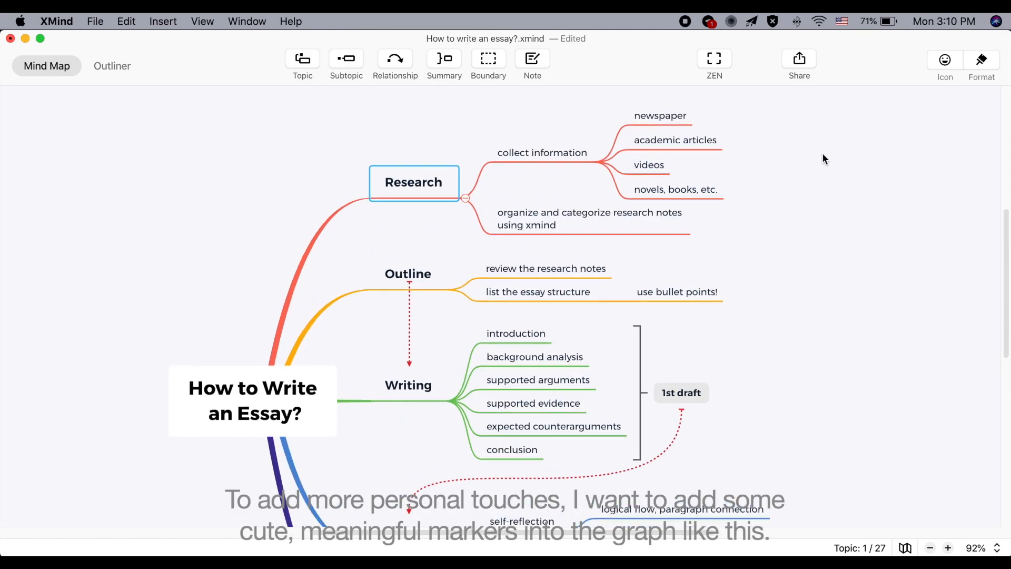
Tag the main topics with task-progress markers from the marker library, then show the outline view.
left_click(943, 60)
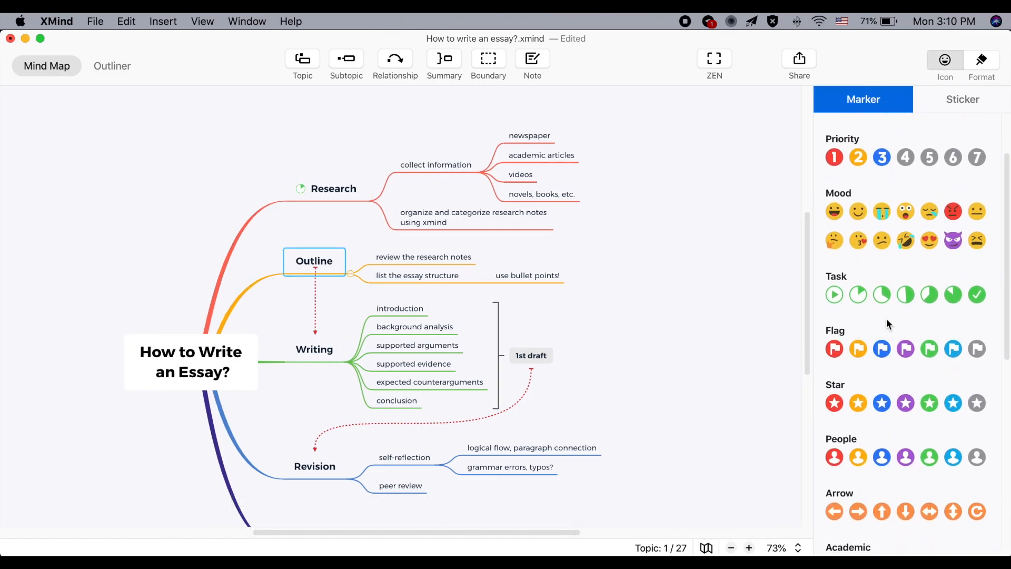
left_click(112, 66)
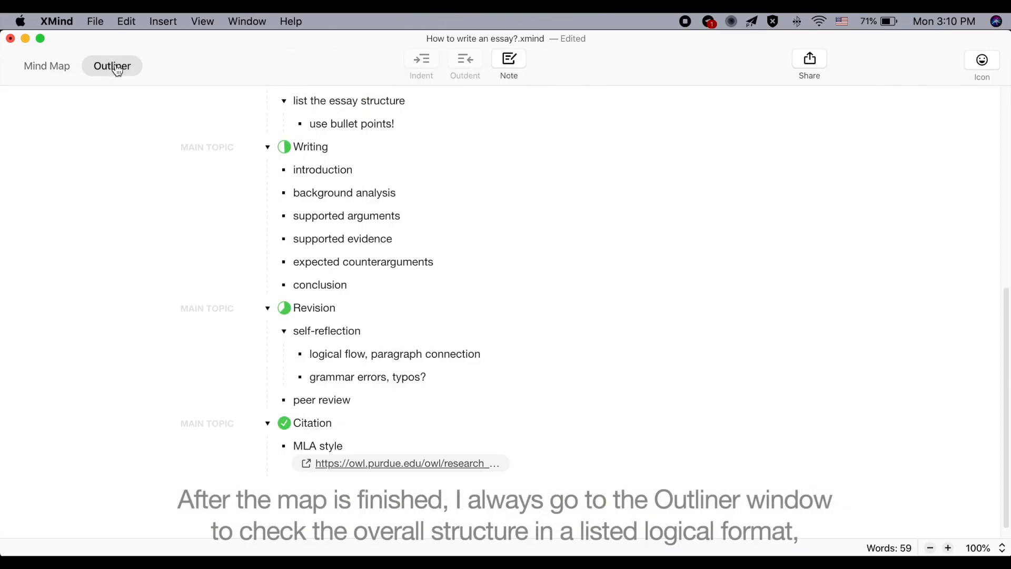
Scroll through the outline from the essay title to the Citation link, then return to the mind map.
scroll("up", 3)
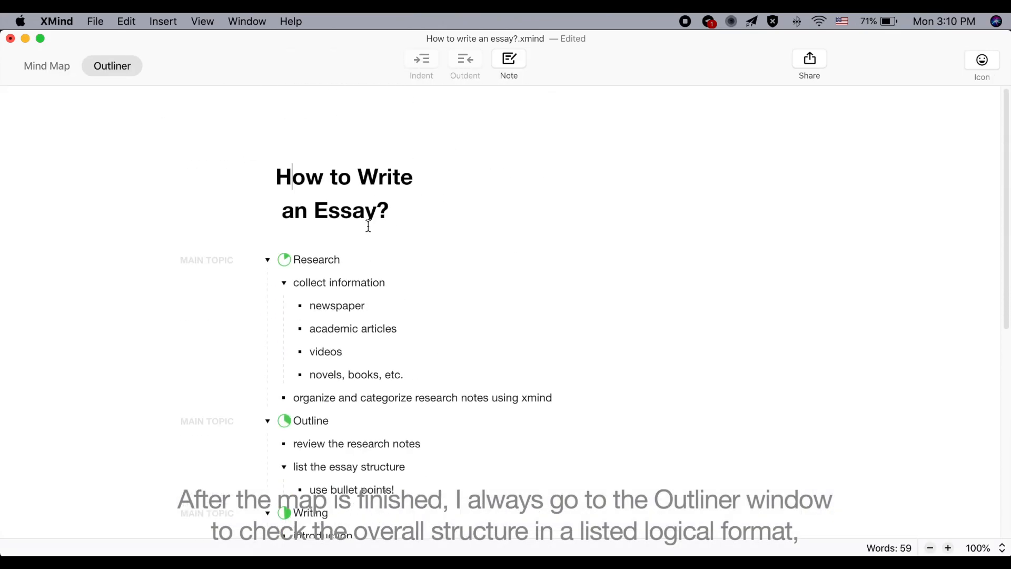
scroll("up", 3)
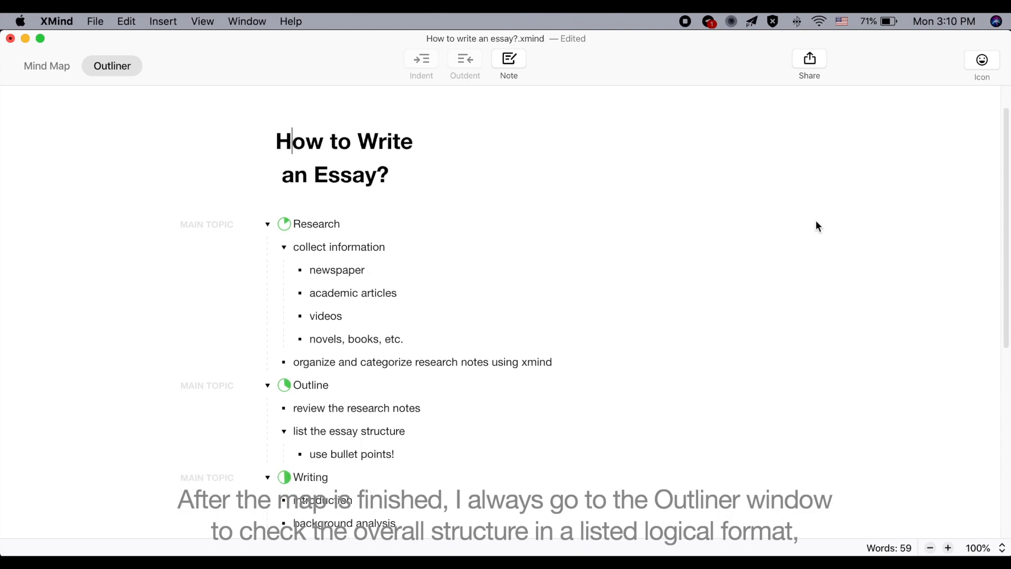
scroll("down", 3)
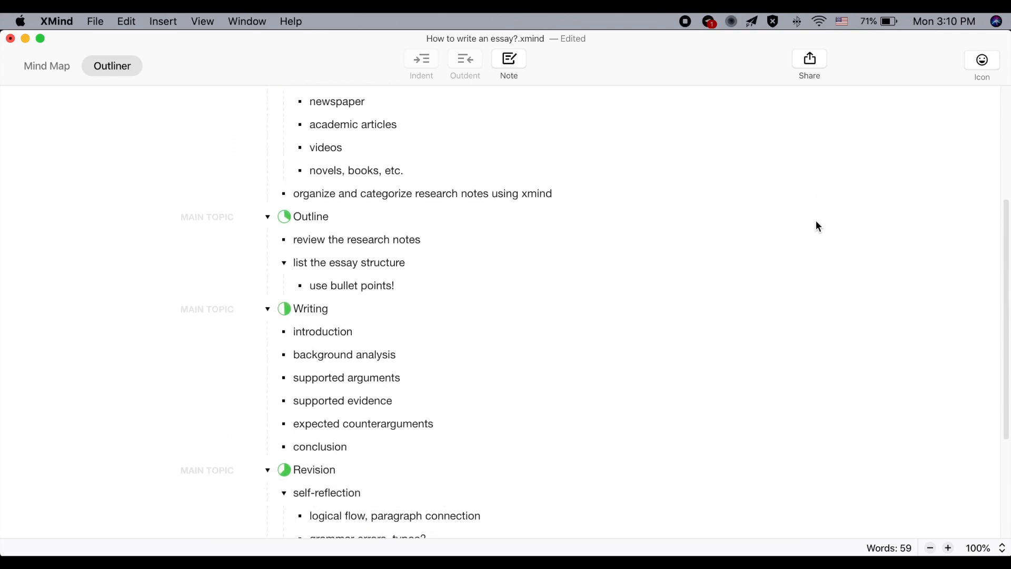
scroll("down", 3)
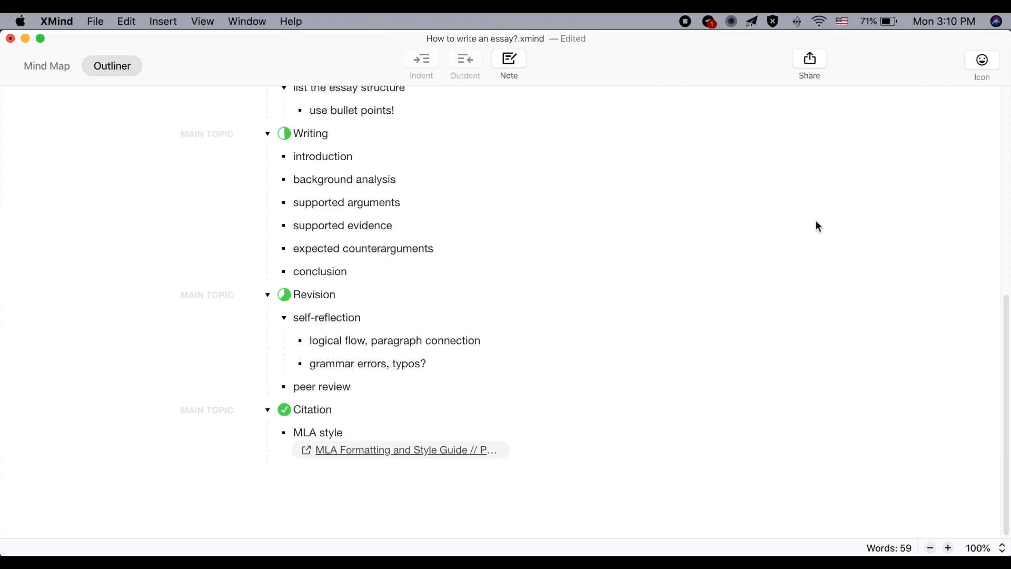
left_click(46, 66)
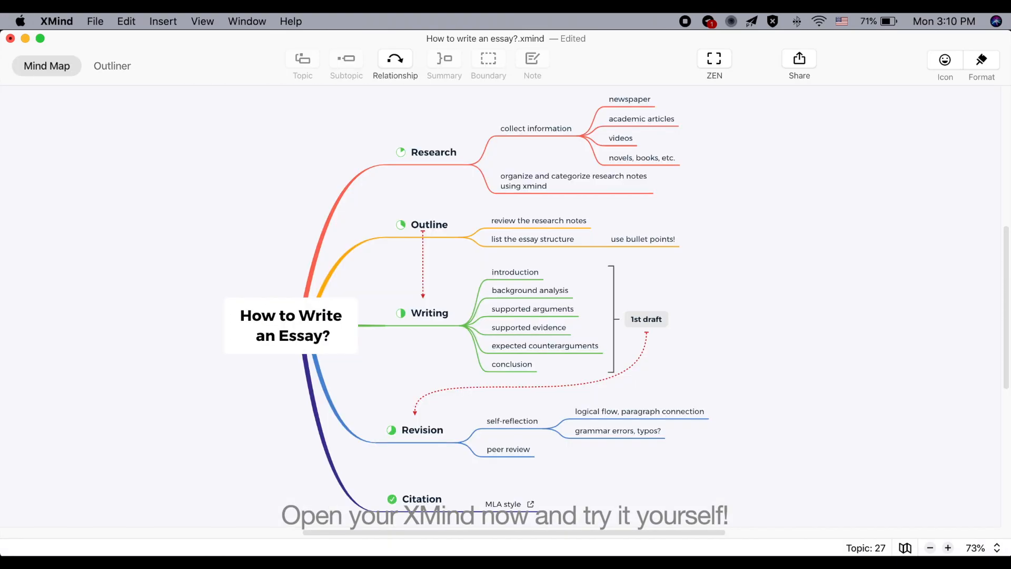